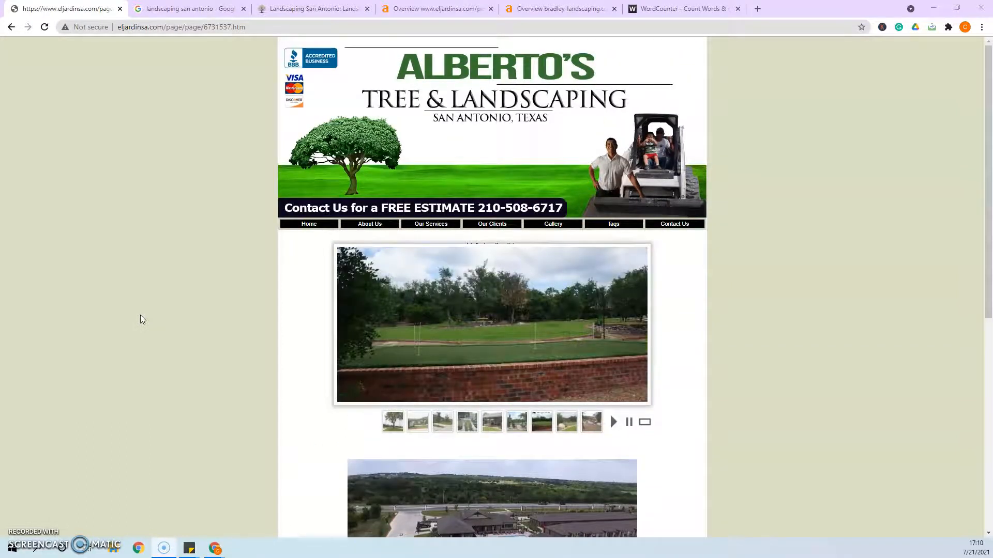
- Review the 205-word count, then return to the eljardinsa.com homepage and scroll it
scroll(down, 3)
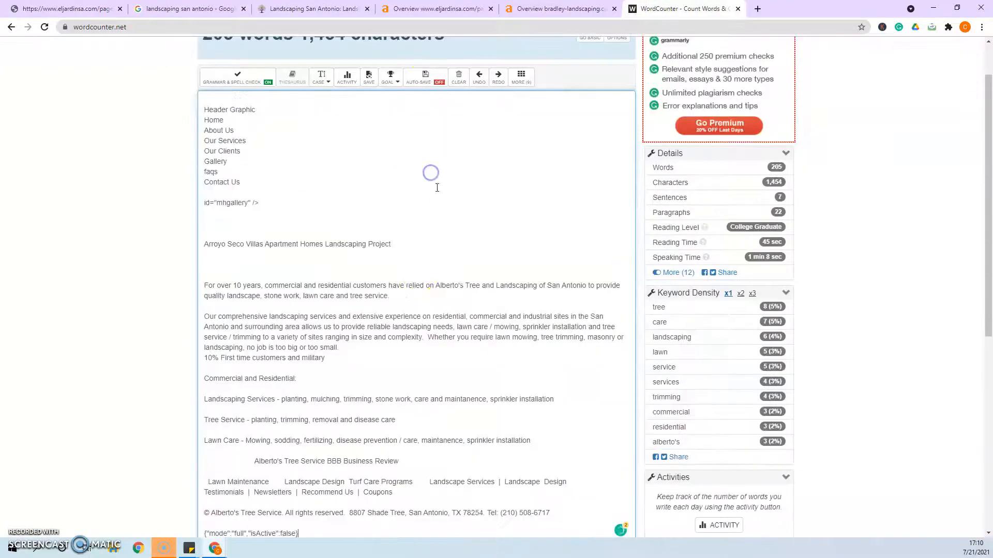
click(63, 8)
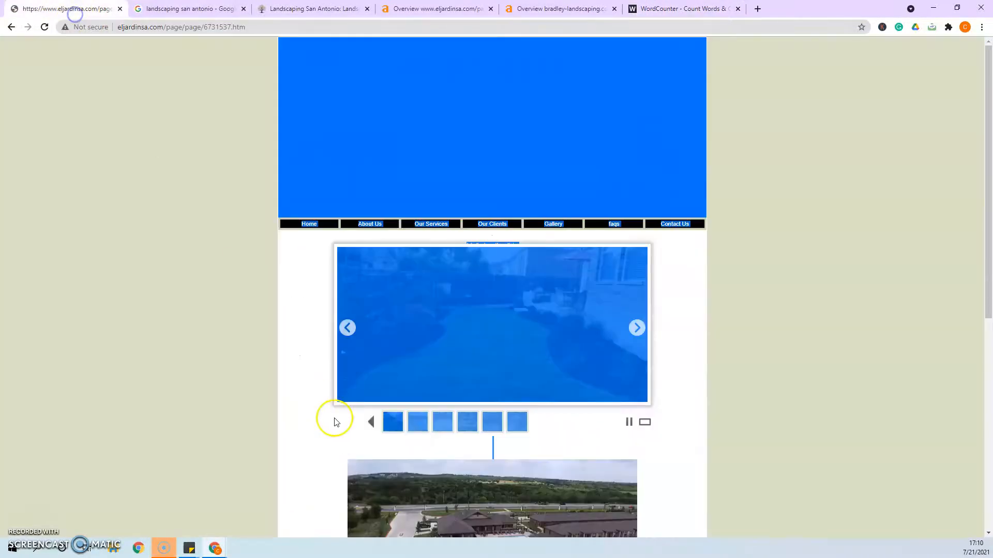
scroll(down, 3)
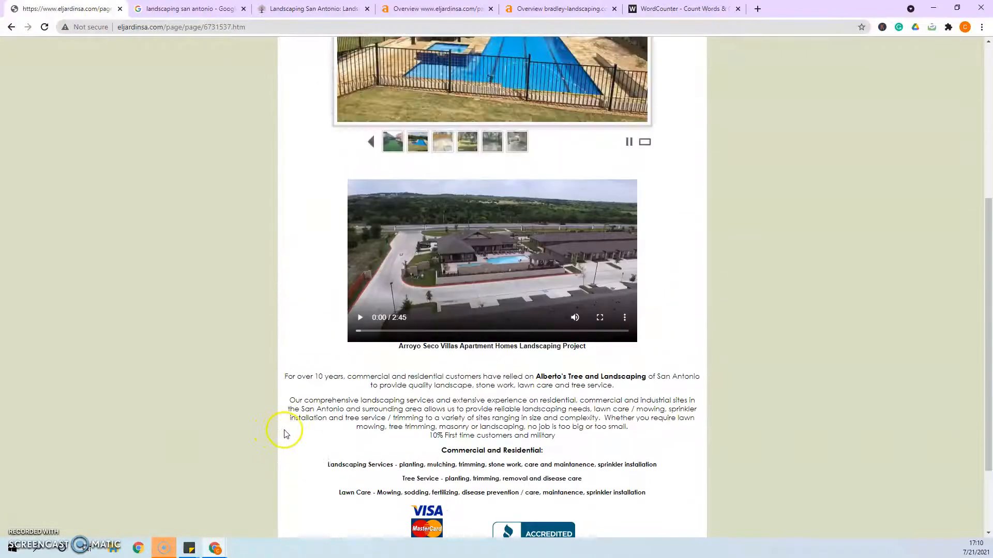
scroll(up, 3)
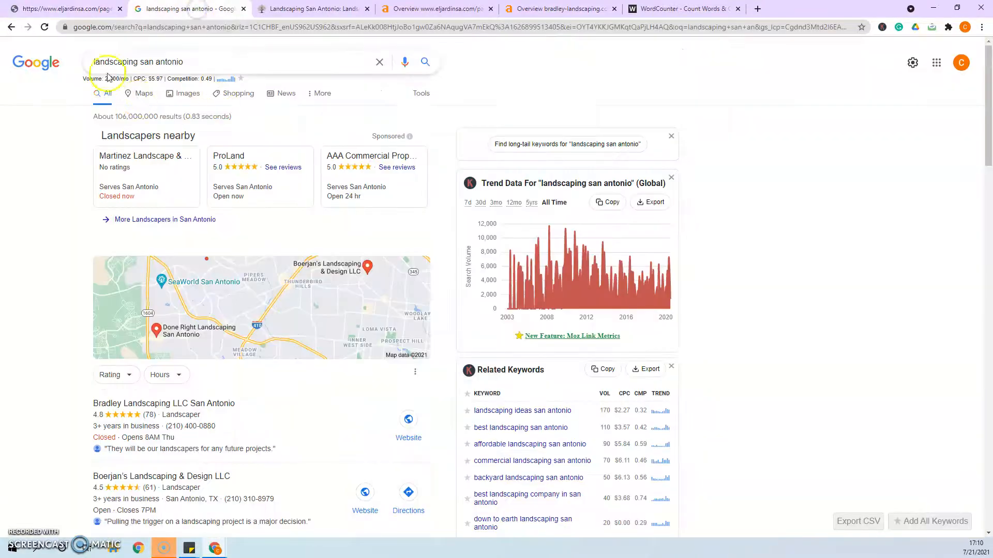
- Count the words on bradley-landscaping.com's homepage in WordCounter, totaling 571 words
scroll(down, 3)
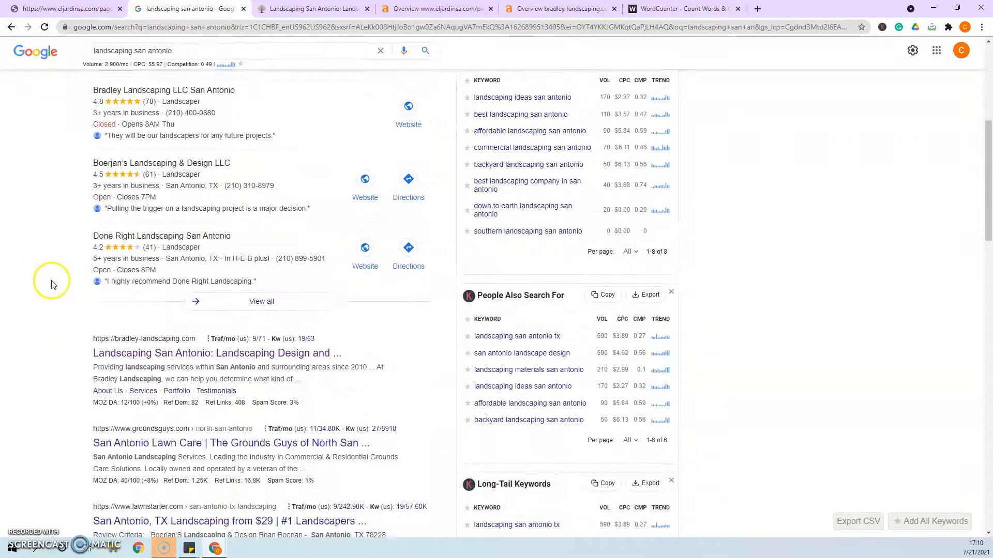
scroll(down, 3)
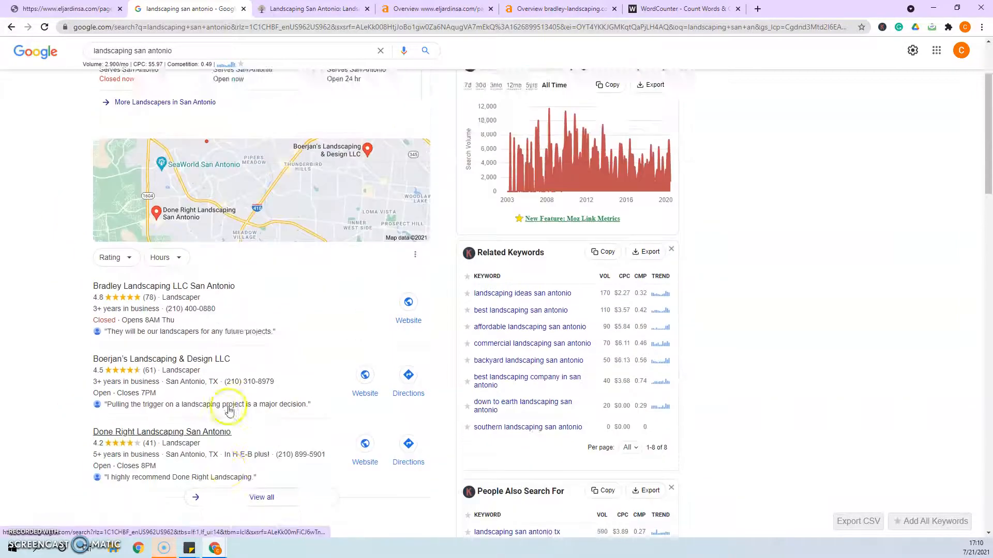
click(311, 8)
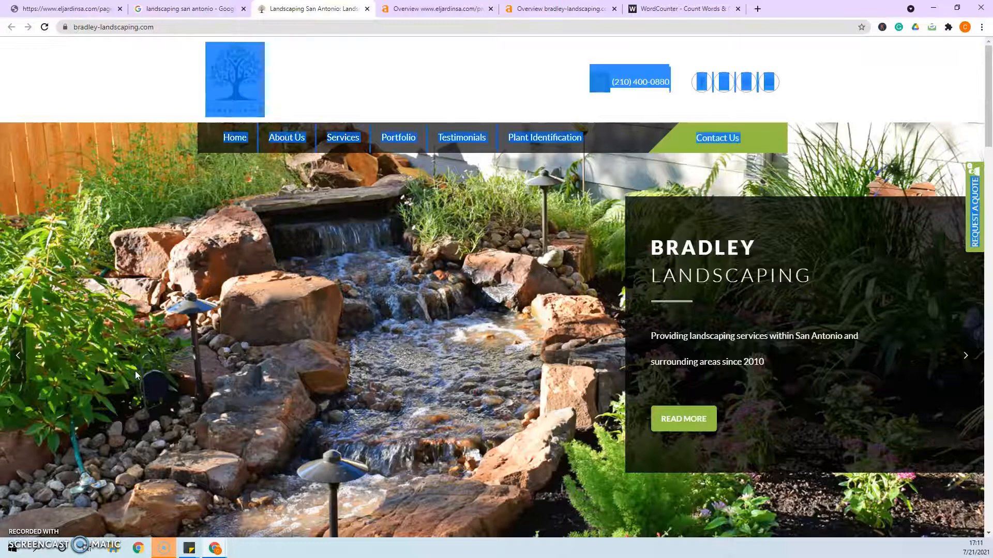
scroll(down, 3)
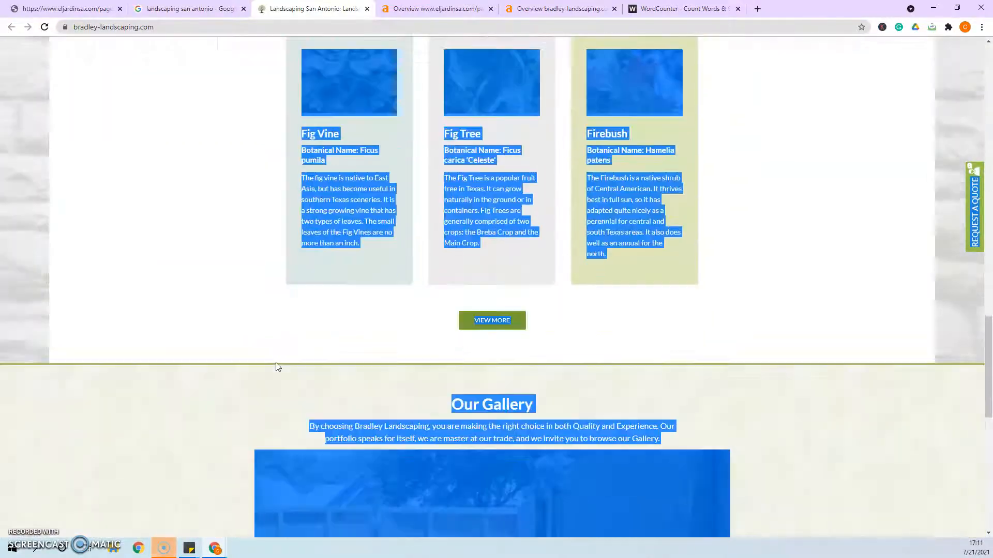
click(684, 9)
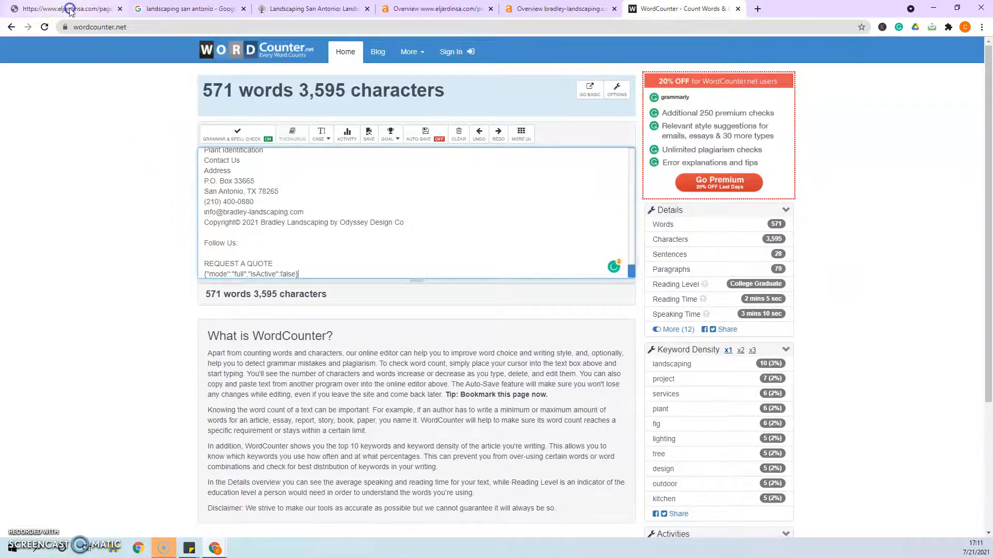
- Return to the eljardinsa.com tab and scroll through Alberto's homepage content
click(63, 8)
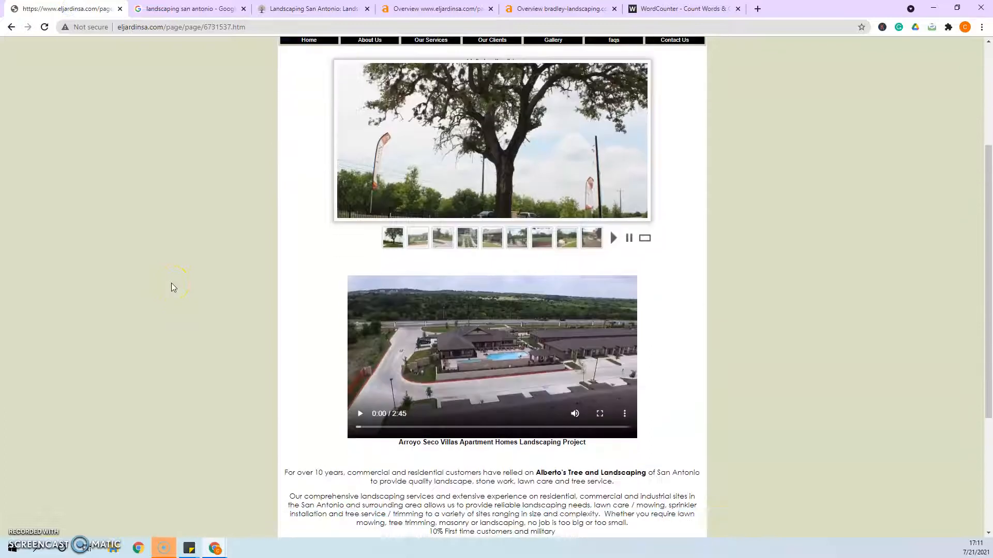
scroll(up, 3)
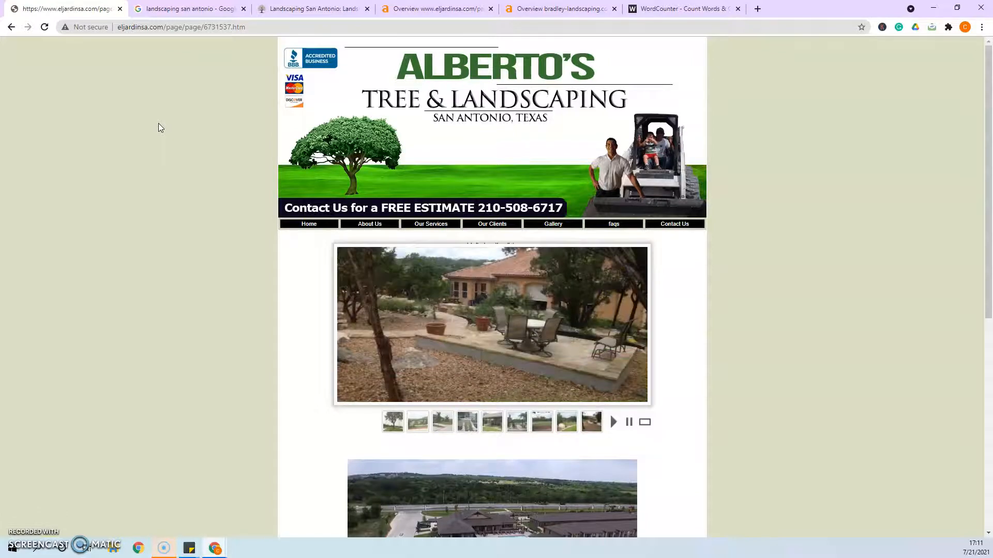
scroll(down, 3)
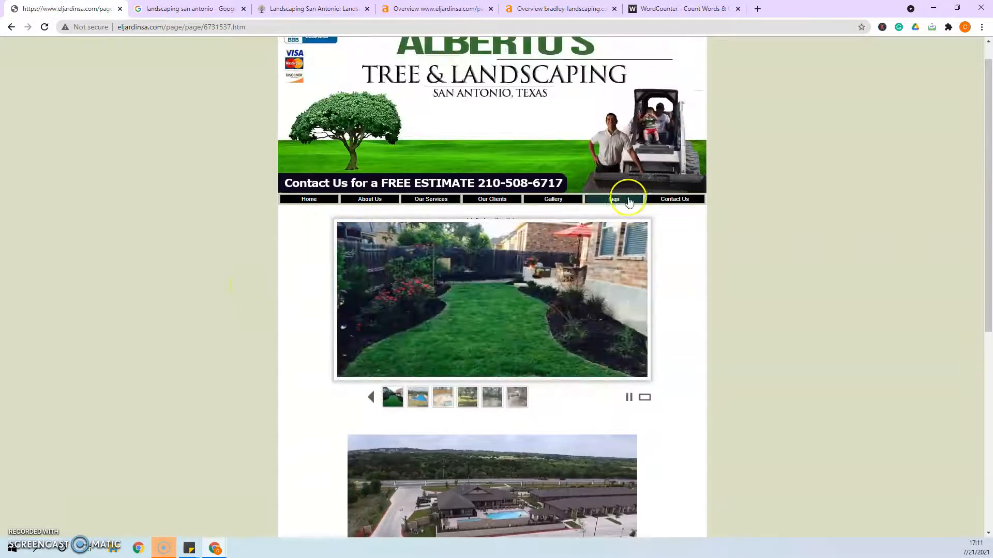
click(674, 198)
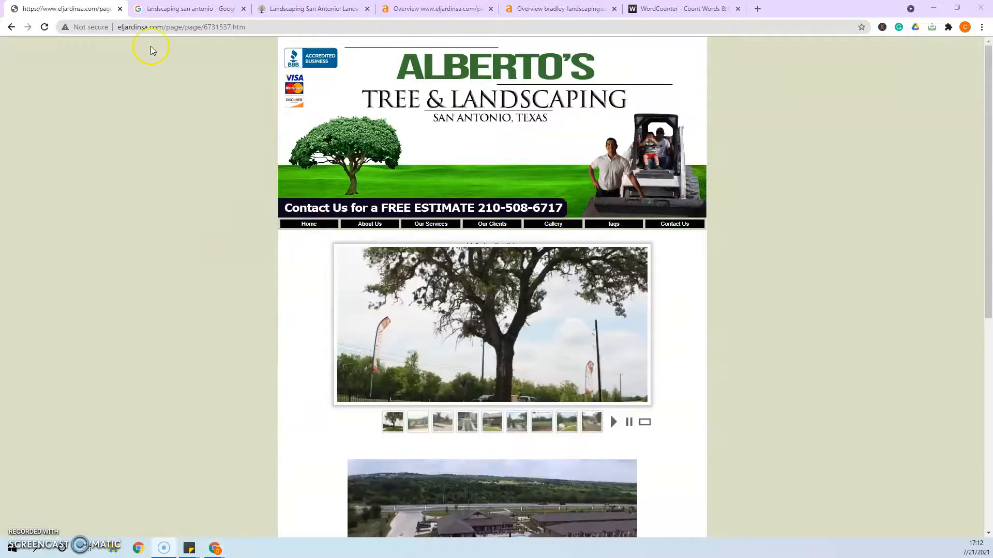
mouse_move(186, 79)
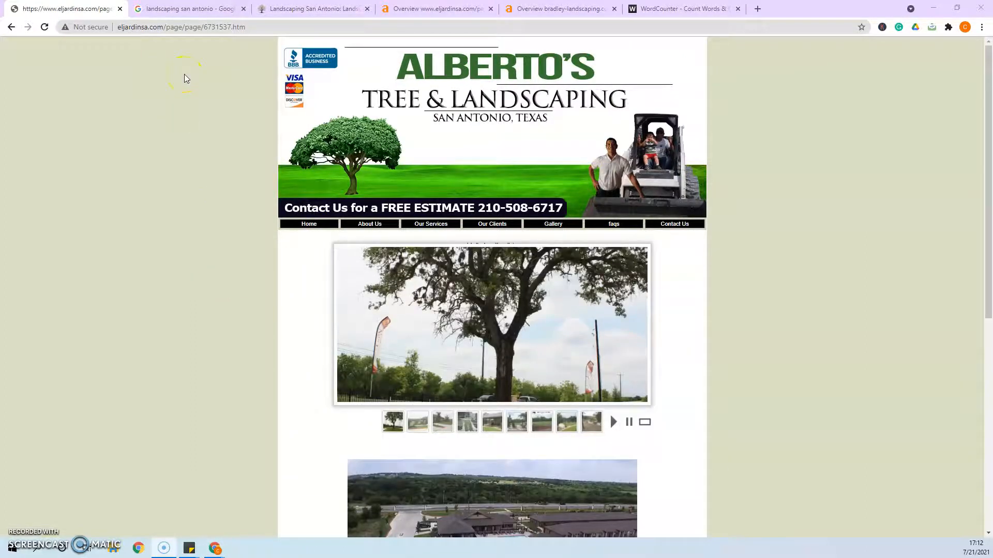
- Reopen the 'landscaping san antonio' results and scroll down to the local map pack
click(188, 8)
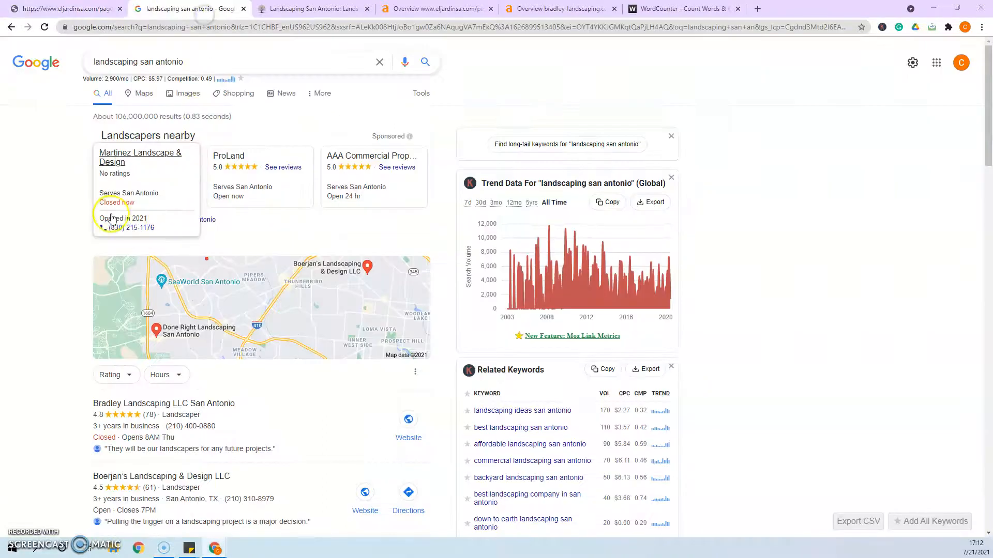
mouse_move(103, 203)
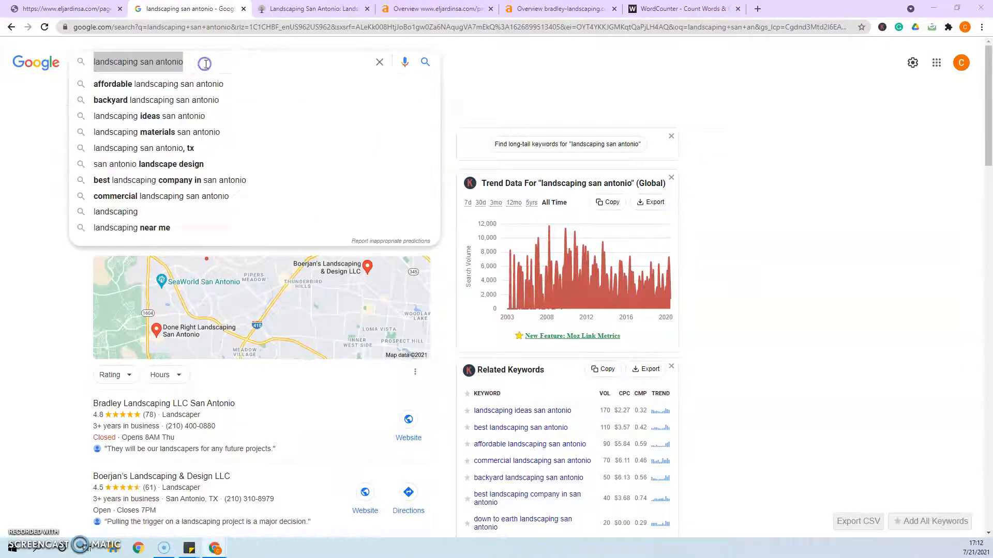
click(425, 62)
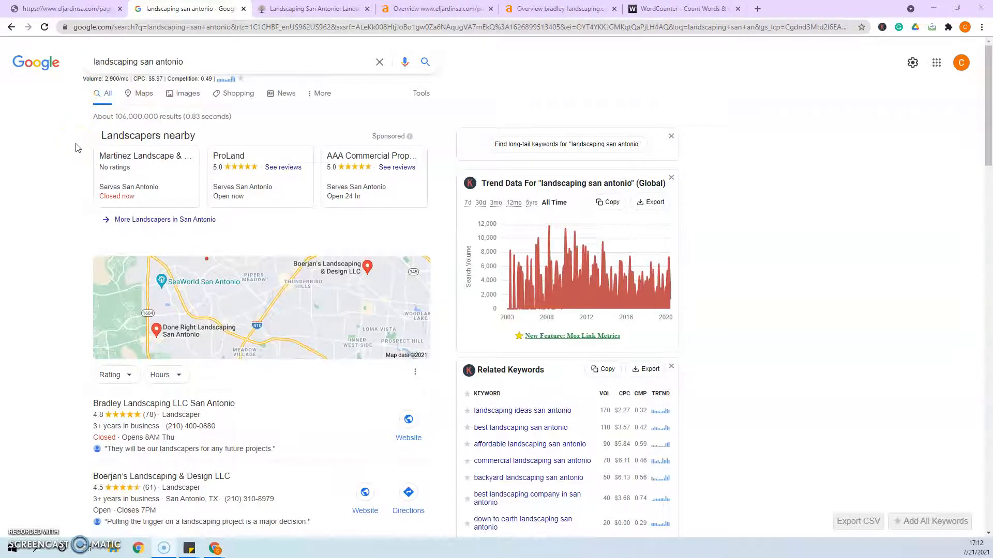
scroll(down, 3)
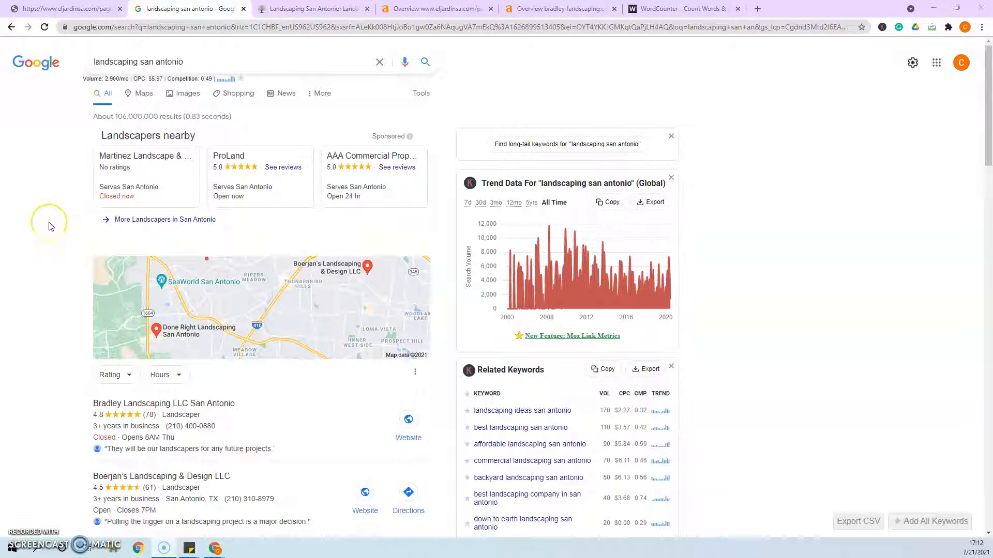
scroll(down, 3)
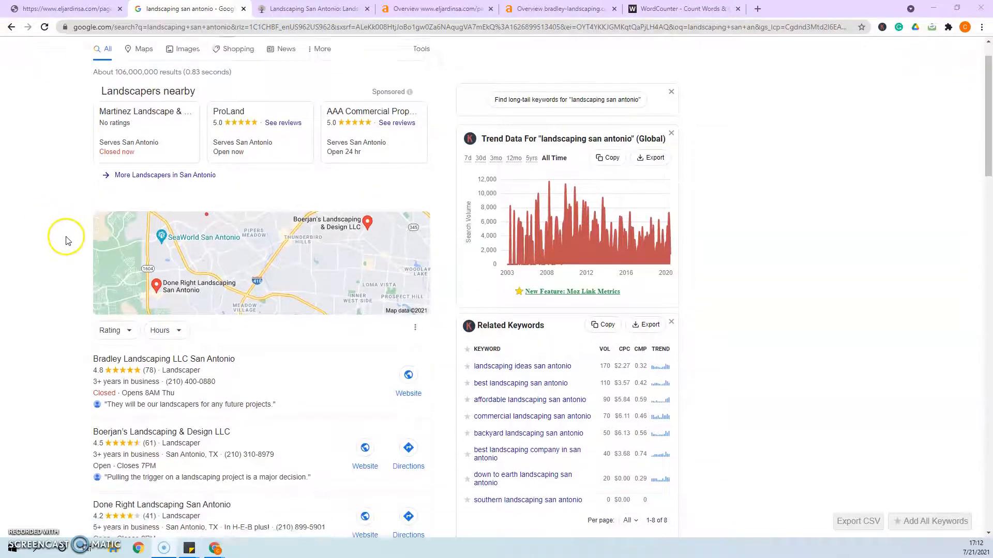
scroll(down, 3)
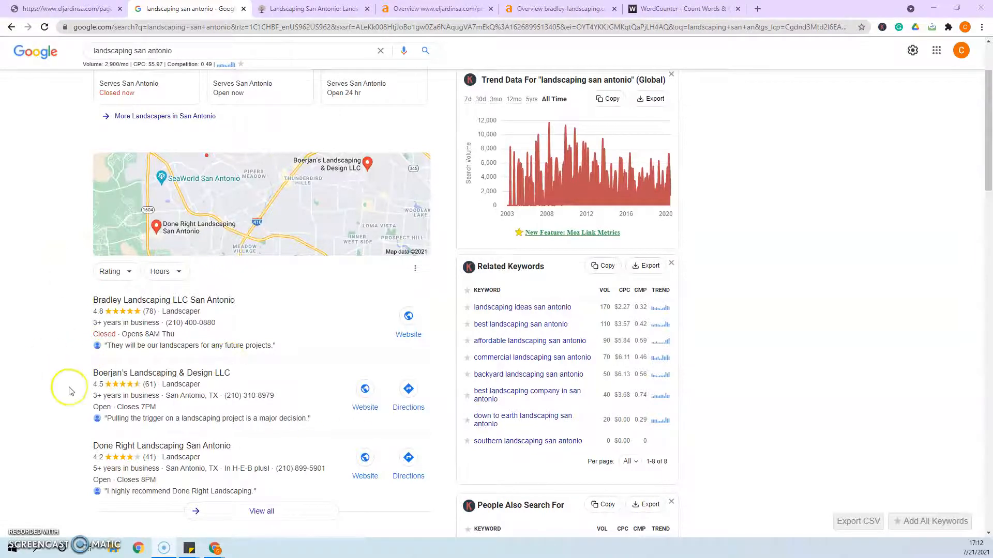
scroll(down, 3)
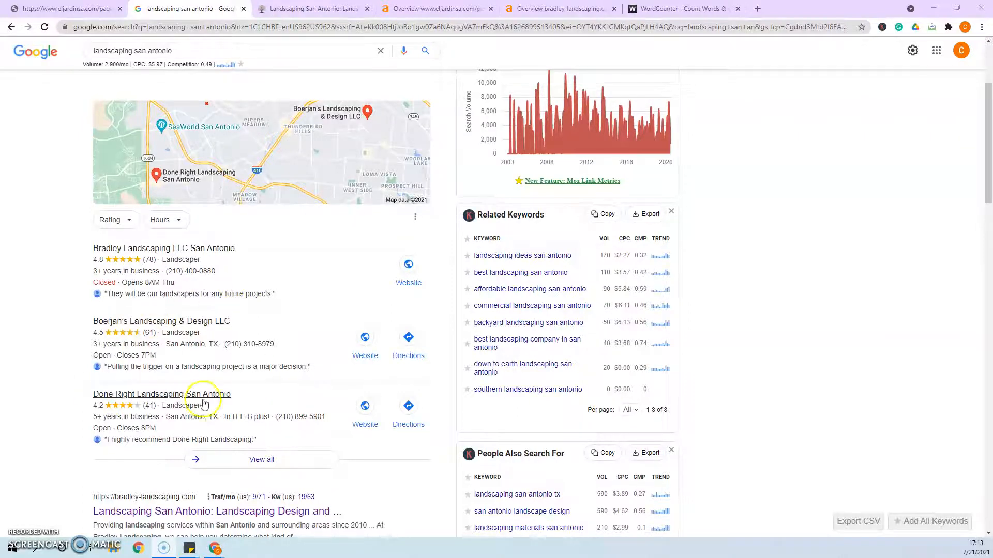
scroll(down, 3)
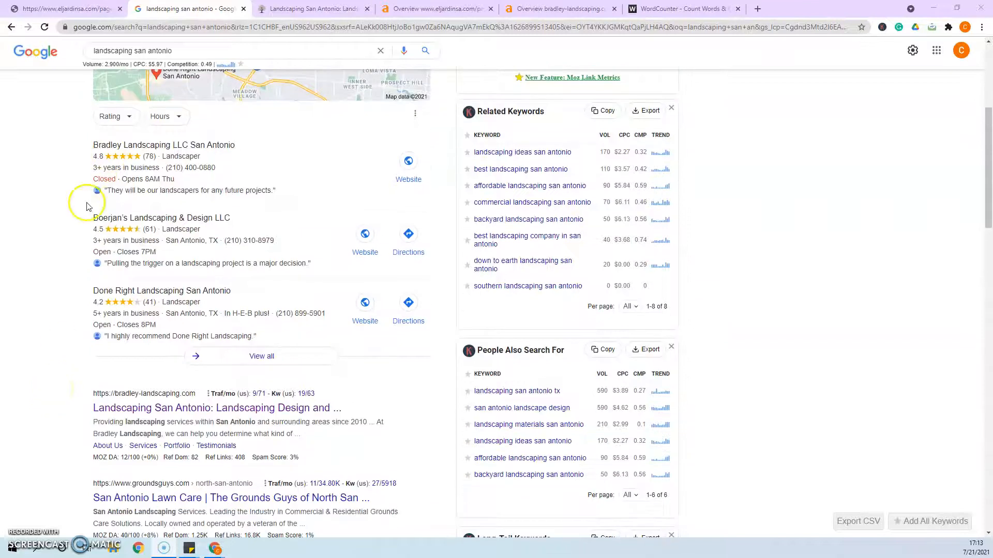
scroll(down, 3)
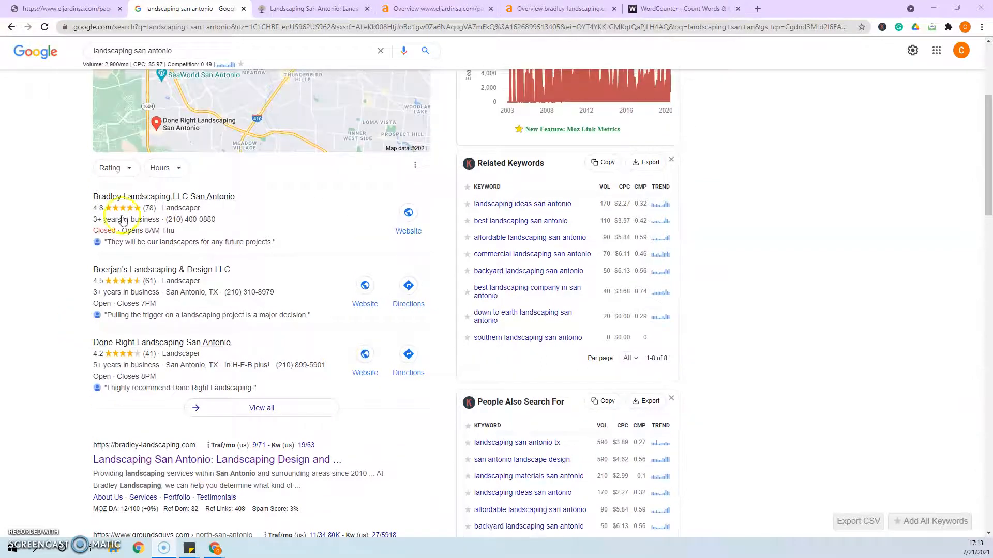
scroll(down, 3)
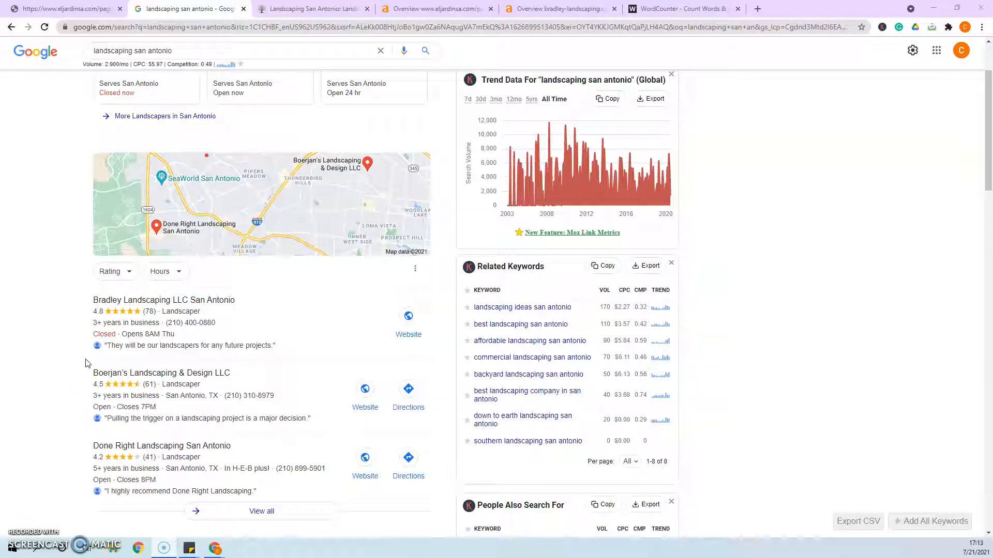
click(435, 8)
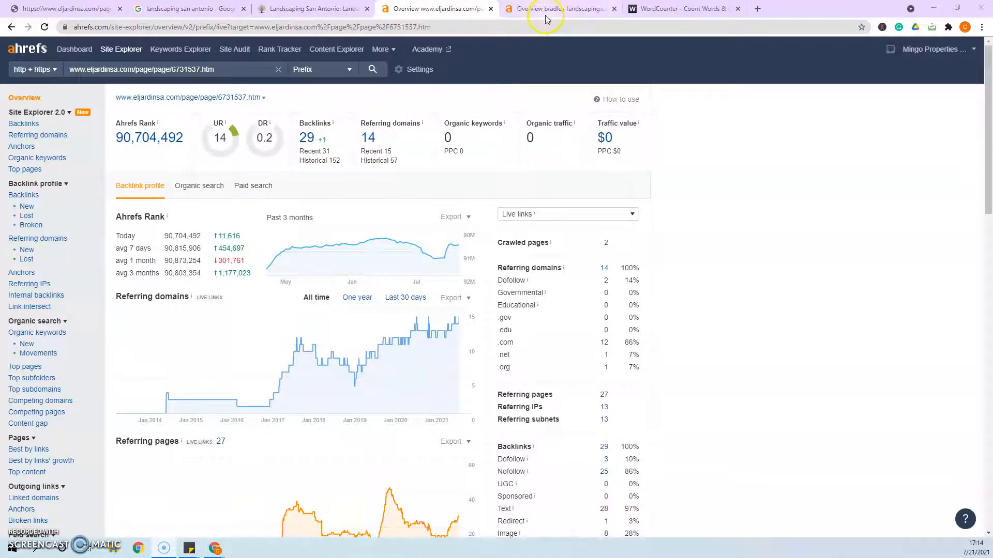
- Browse bradley-landscaping.com's 226 referring domains in Ahrefs, ranked by dofollow links
click(560, 8)
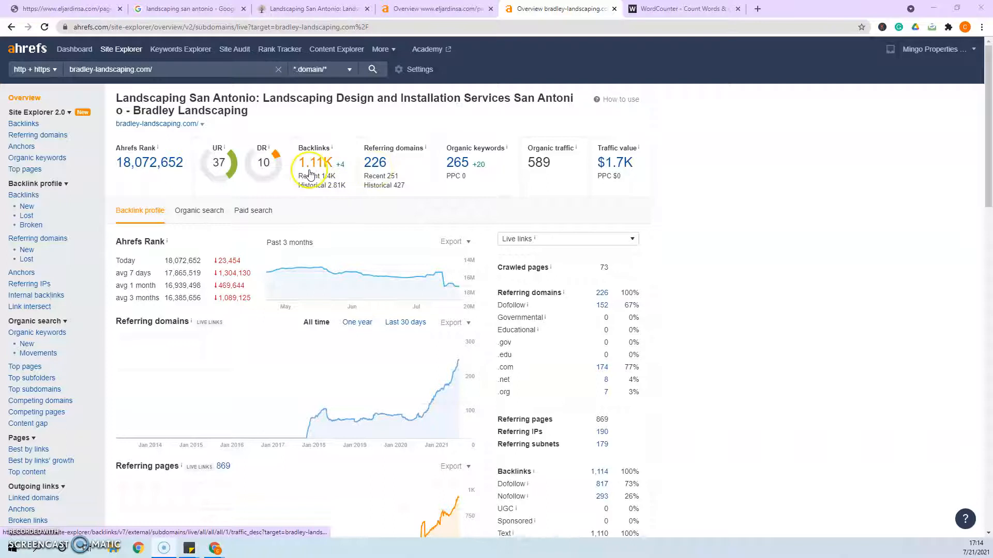
mouse_move(284, 160)
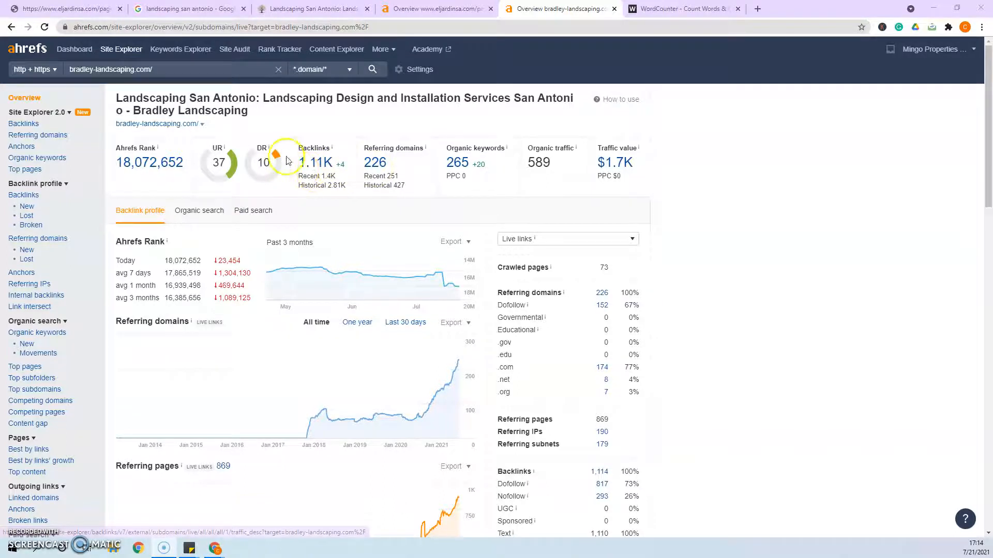
click(375, 163)
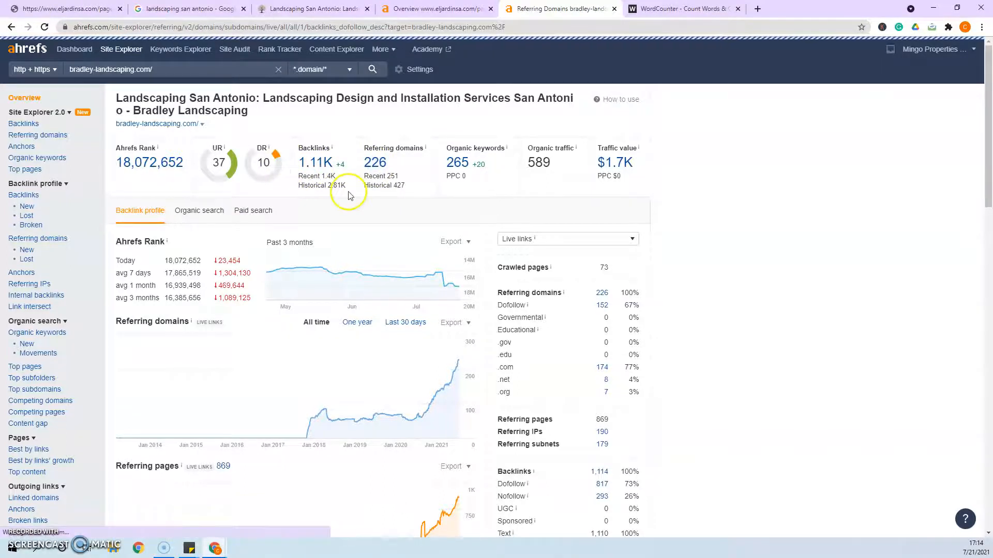
click(37, 135)
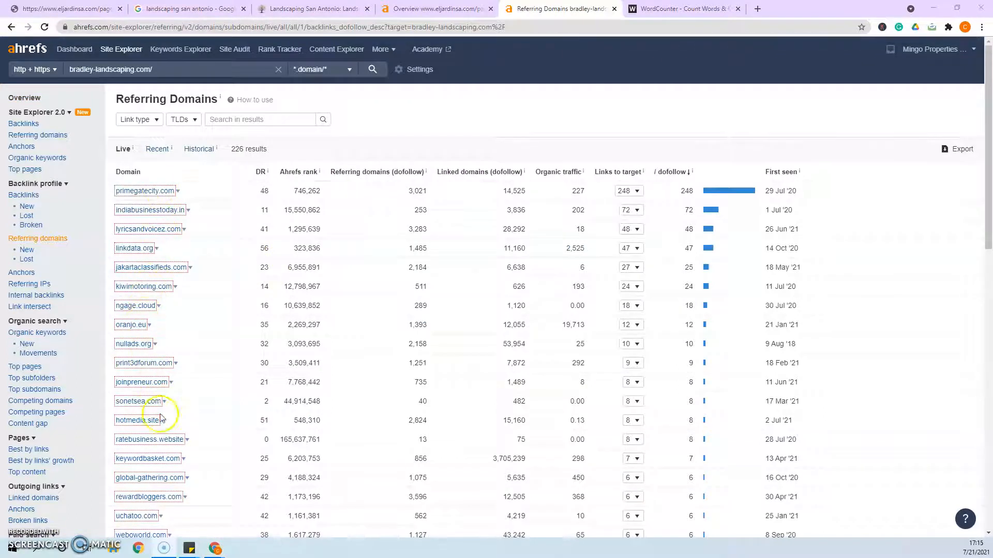
mouse_move(159, 449)
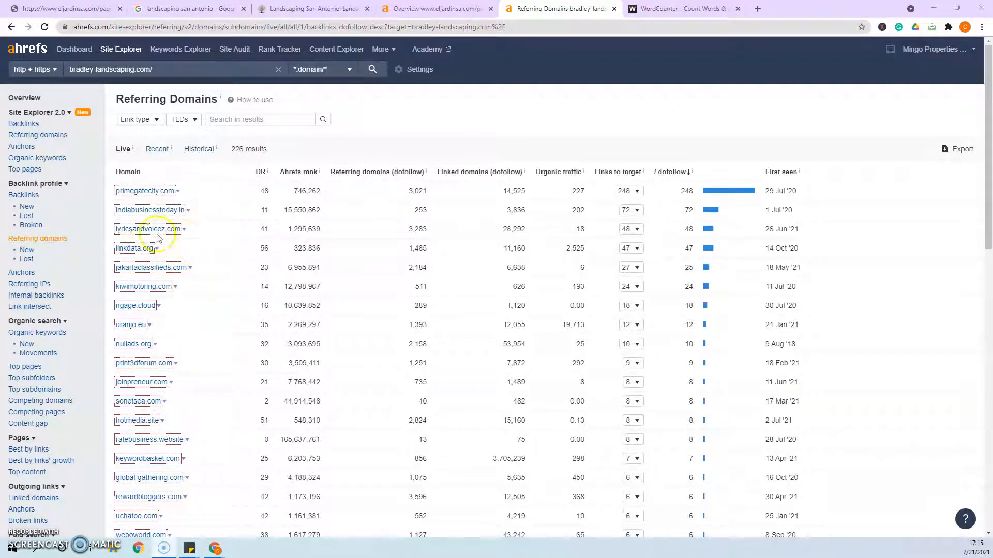
scroll(down, 3)
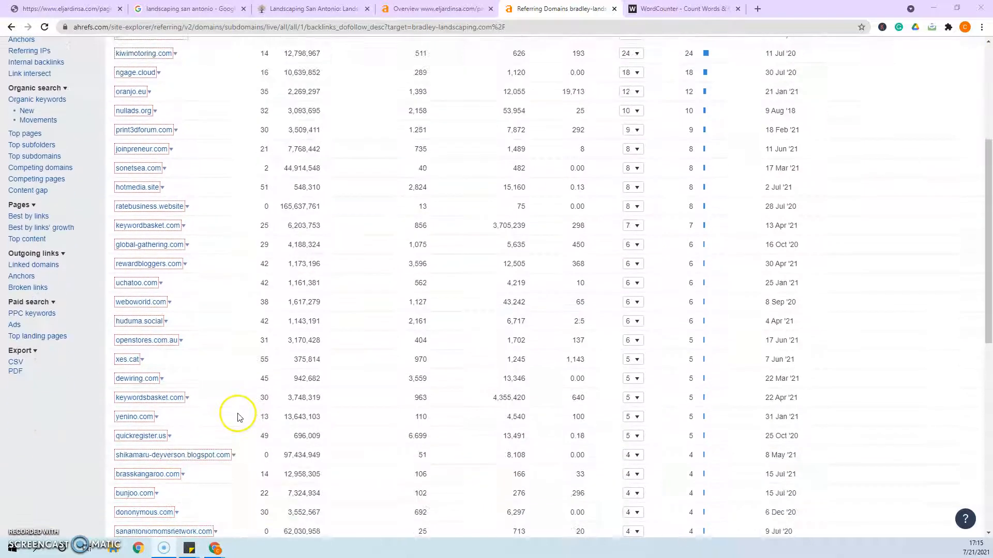
scroll(down, 3)
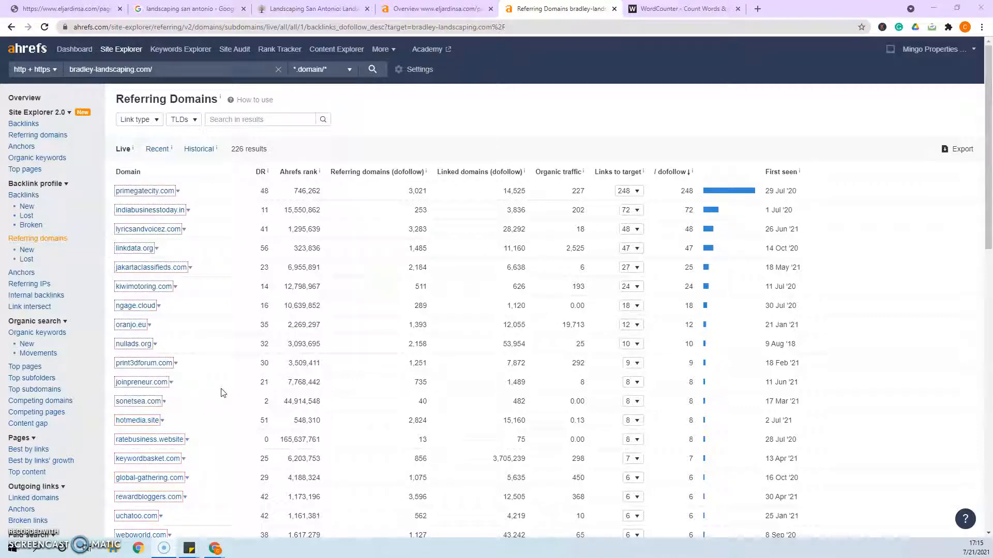
click(24, 98)
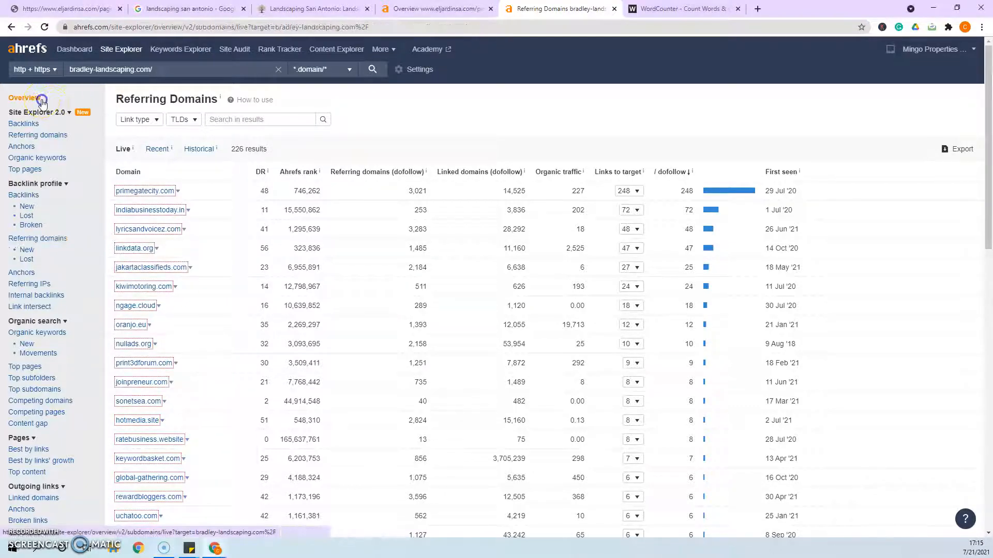
- Leave Ahrefs and scroll eljardinsa.com down to its services text and footer
click(24, 98)
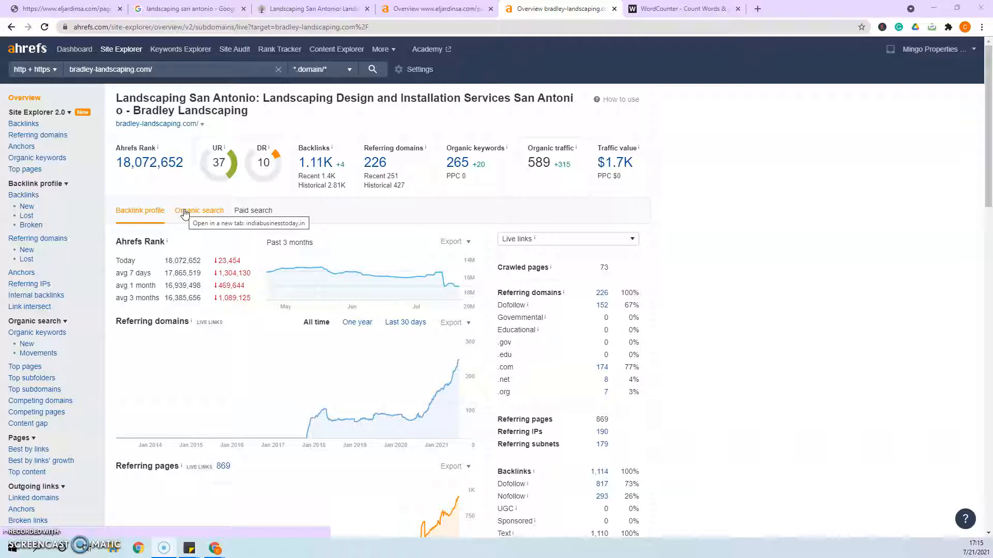
click(63, 8)
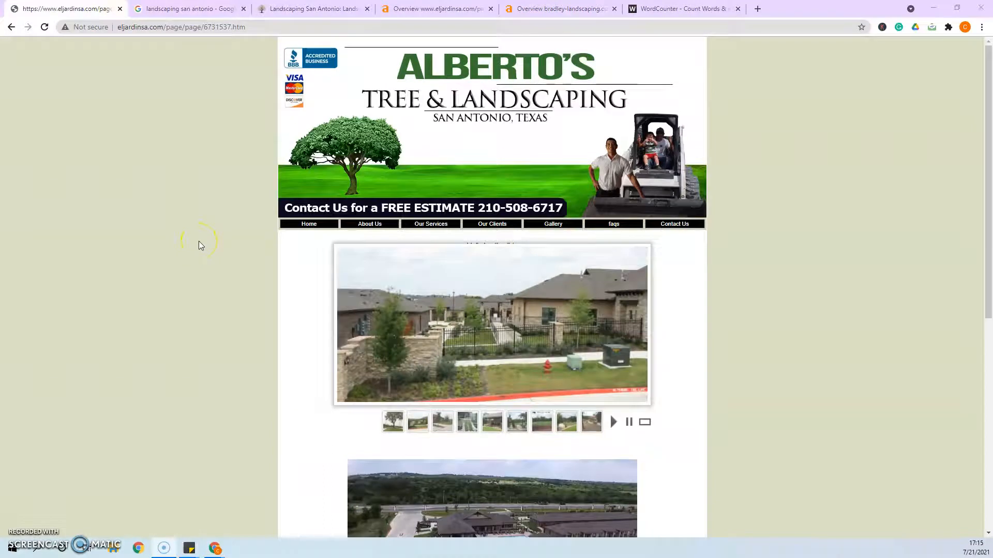
scroll(down, 3)
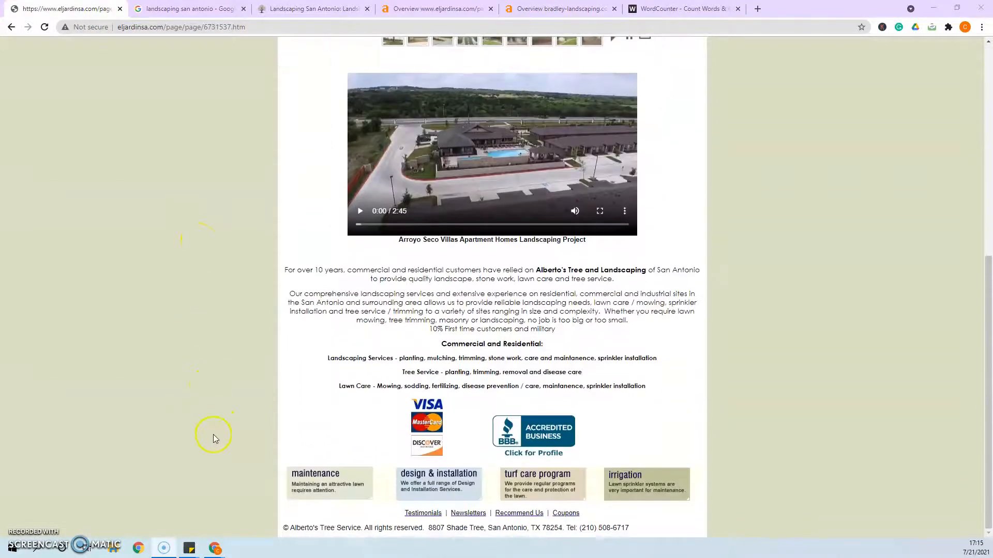